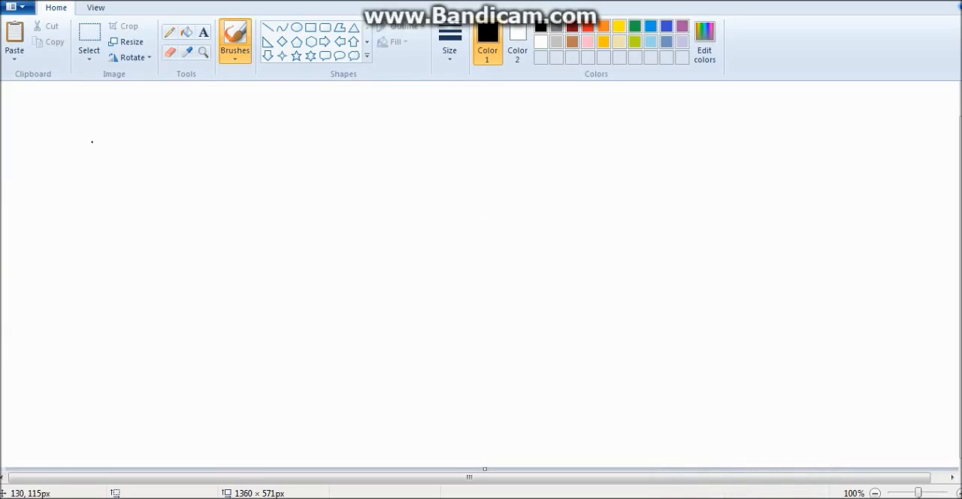
Hand-write the heading "Thunderbolt" at the top left and underline it.
left_click_drag(82, 133, 142, 160)
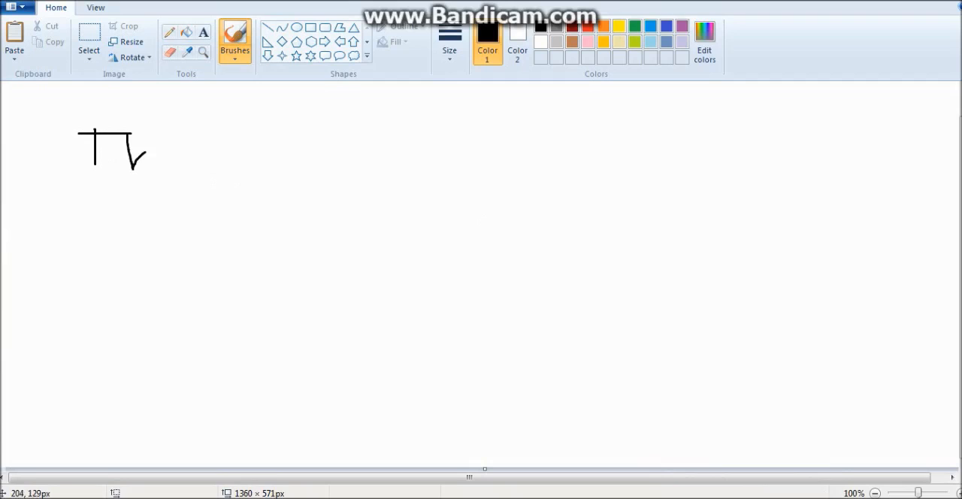
left_click_drag(135, 157, 233, 150)
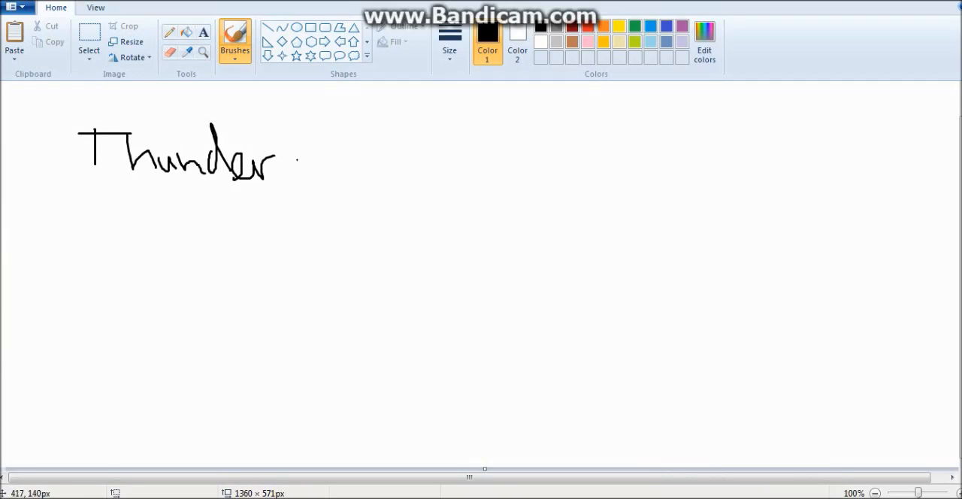
left_click_drag(288, 148, 418, 173)
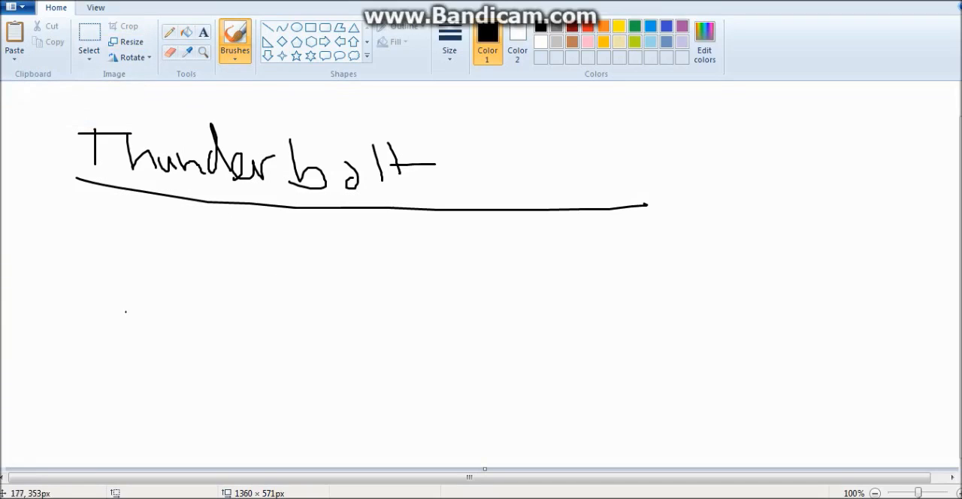
Draw a "comp" box under the heading with a small port square on its right edge.
left_click_drag(67, 244, 132, 323)
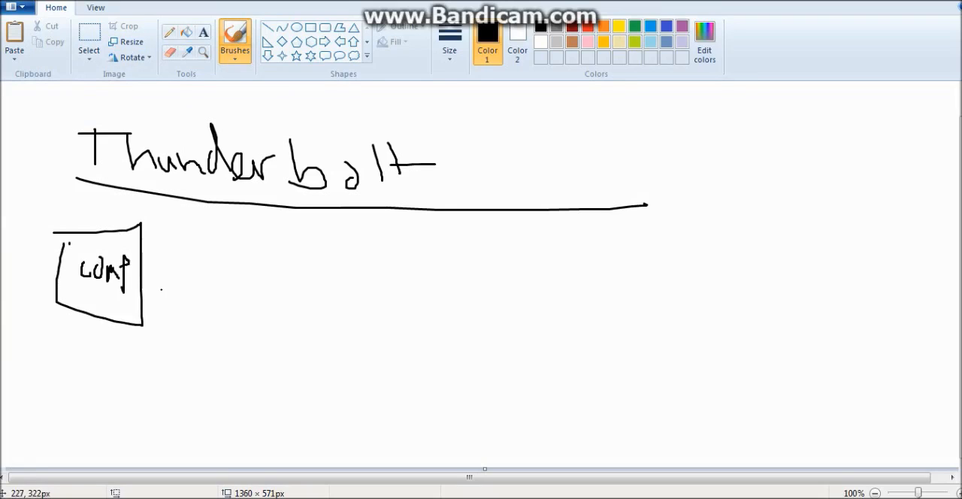
left_click_drag(143, 304, 160, 314)
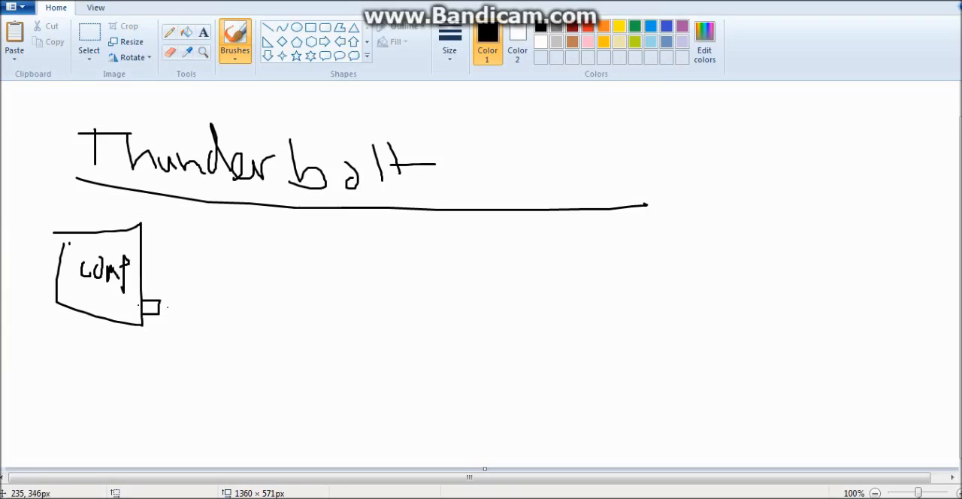
Draw a 15w line from the port and a cable with chip-marked plugs reaching a small device.
left_click_drag(165, 307, 273, 306)
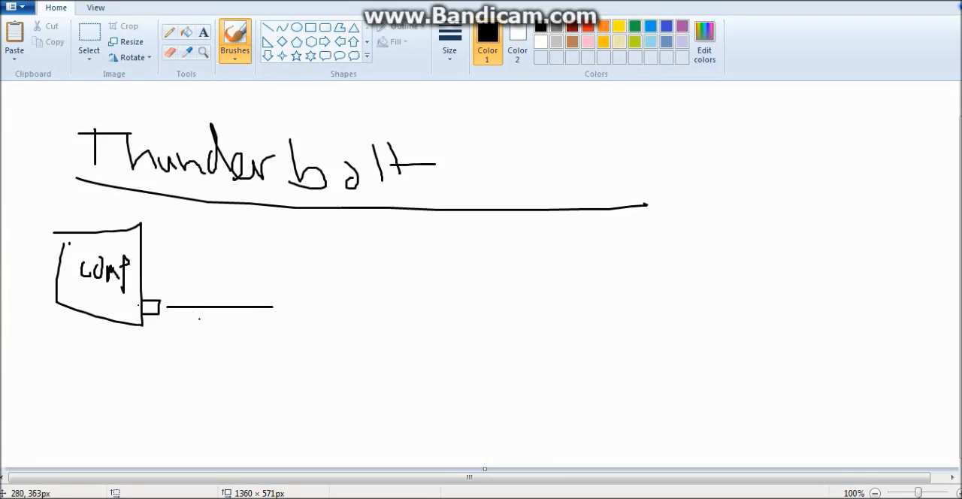
left_click_drag(102, 357, 128, 391)
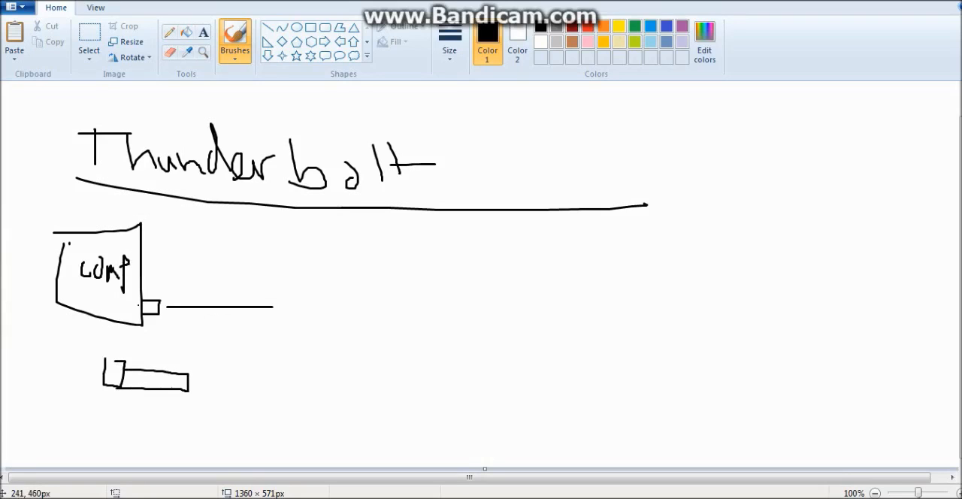
left_click_drag(183, 383, 353, 384)
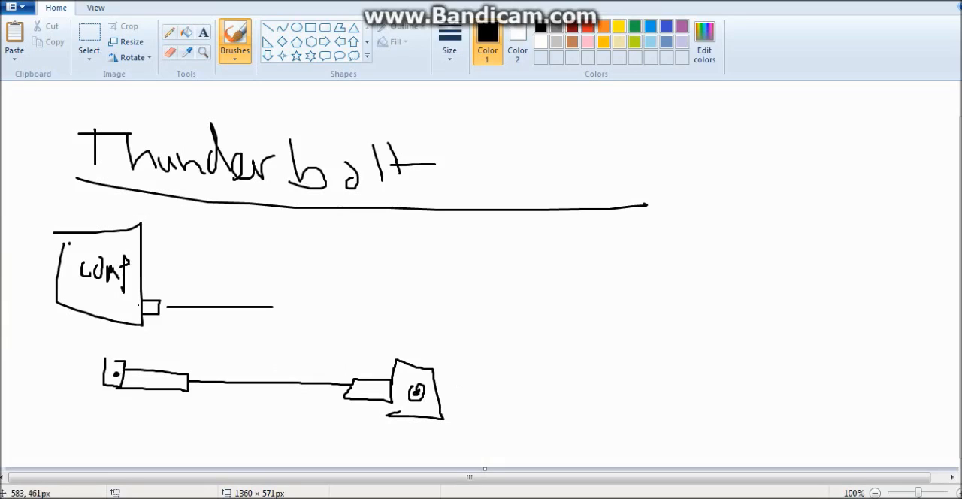
left_click_drag(357, 391, 375, 394)
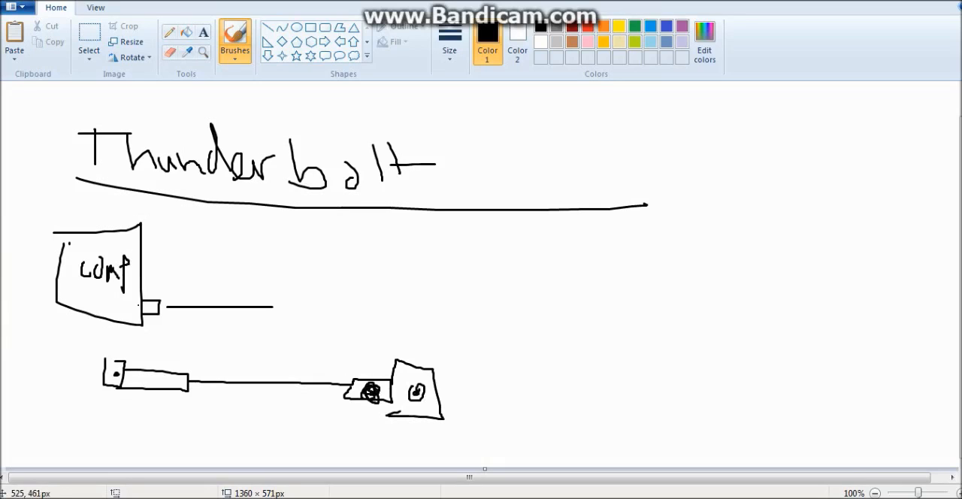
left_click_drag(127, 384, 158, 382)
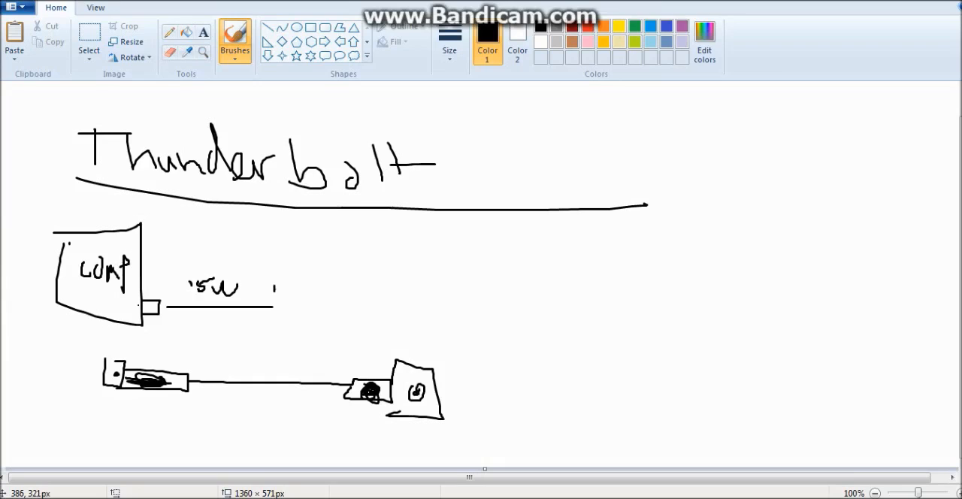
Run the line through three daisy-chained boxes to a monitor with scribbles on its screen.
left_click_drag(278, 288, 282, 323)
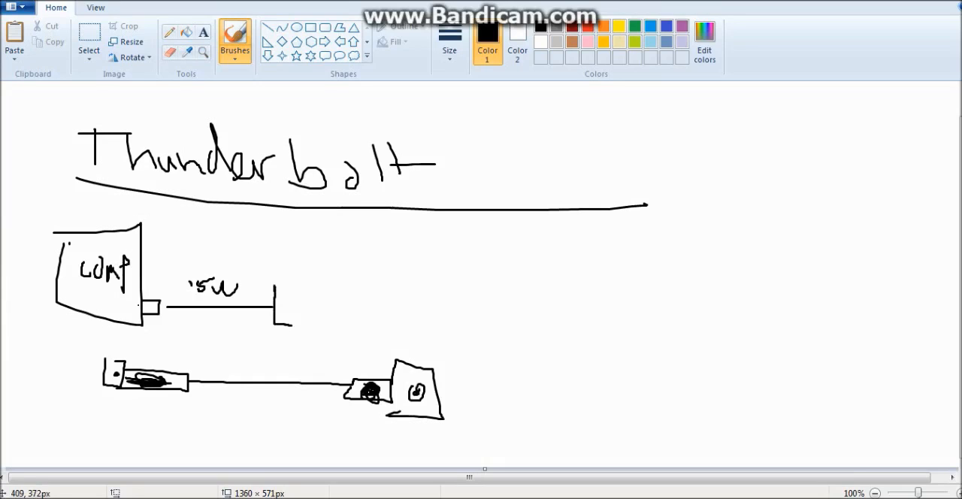
left_click_drag(268, 286, 293, 327)
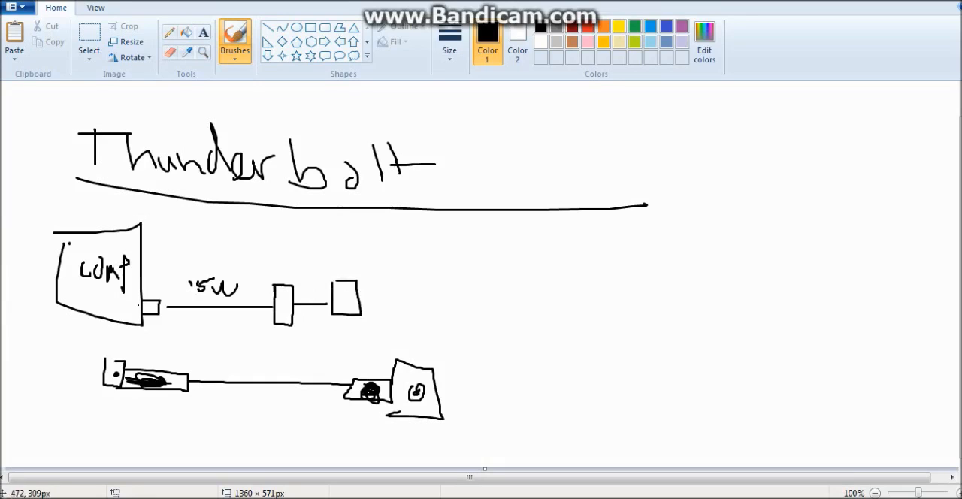
left_click_drag(379, 300, 433, 300)
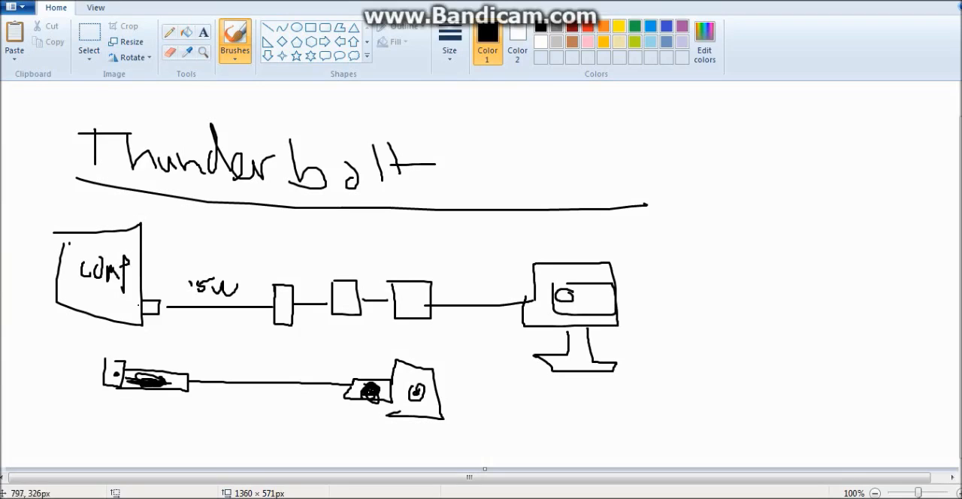
left_click_drag(568, 301, 613, 298)
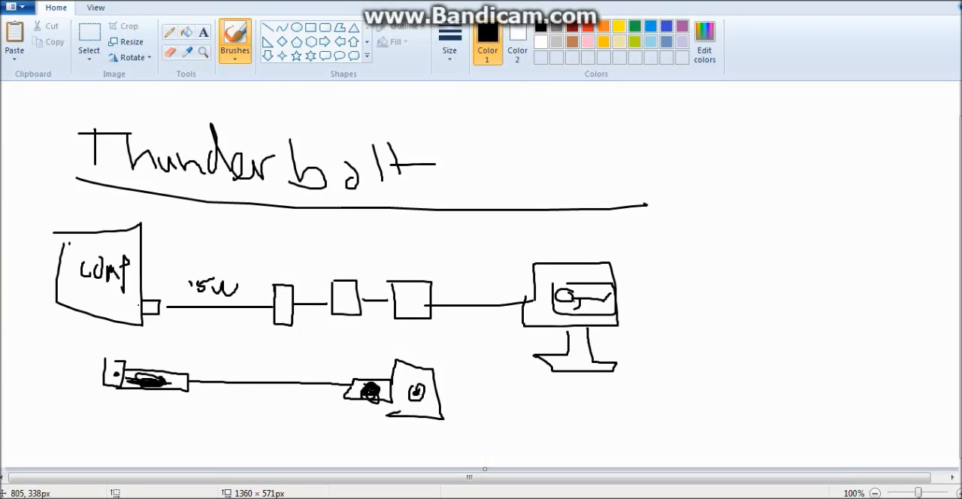
left_click_drag(556, 303, 593, 303)
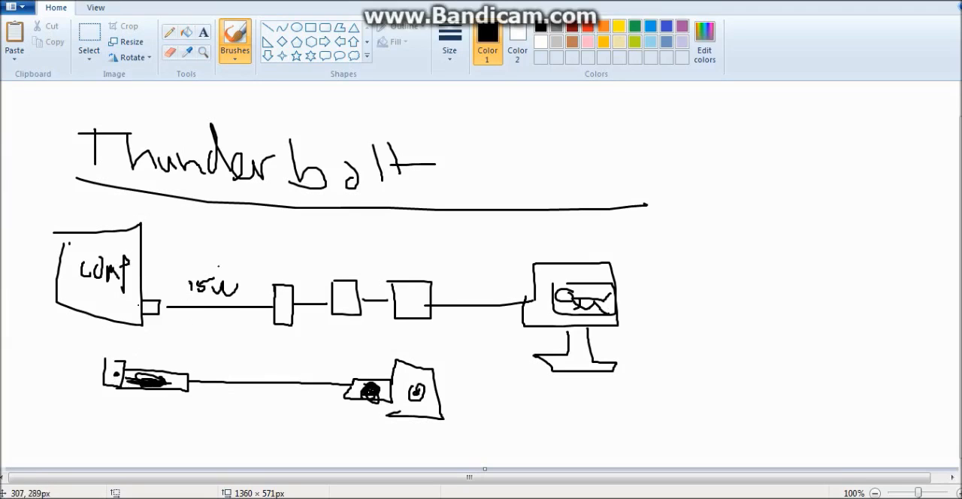
Write a struck figure and a crossed-out "10 Gbs Ps" note above the device chain.
left_click_drag(203, 237, 258, 235)
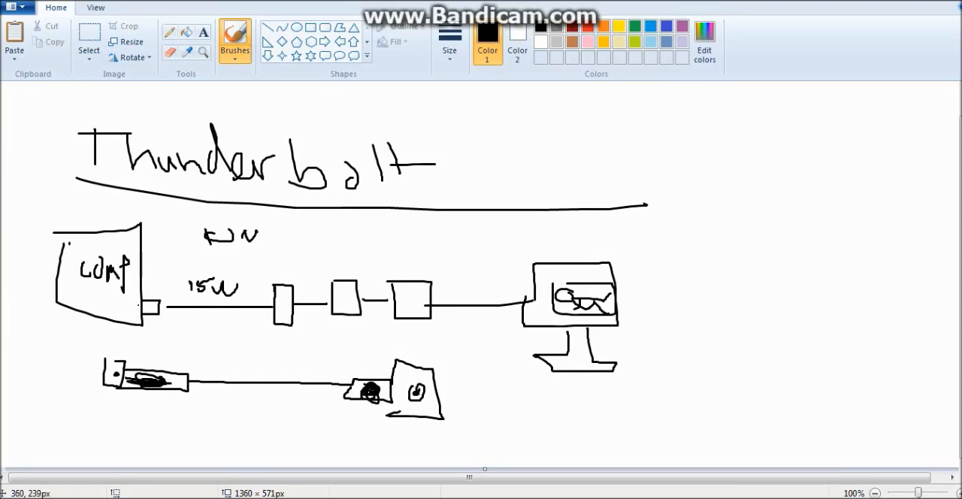
left_click_drag(248, 237, 293, 239)
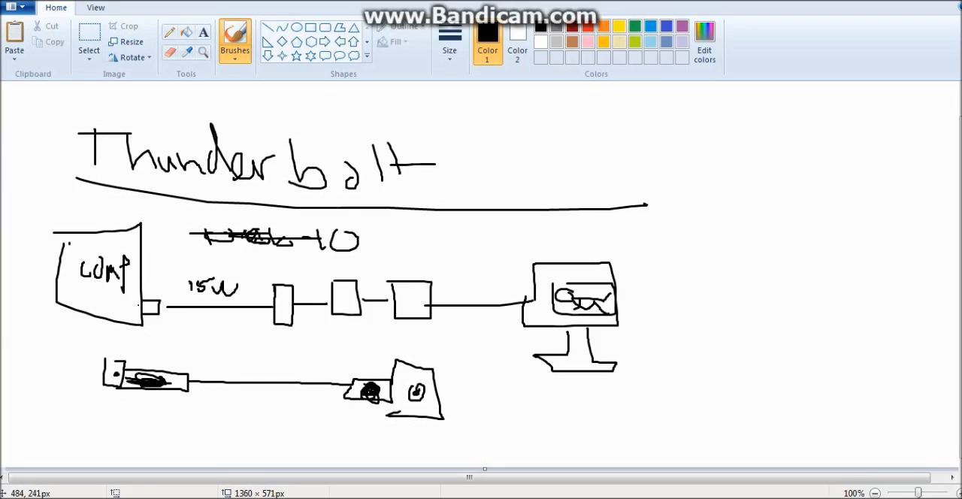
left_click_drag(373, 240, 421, 248)
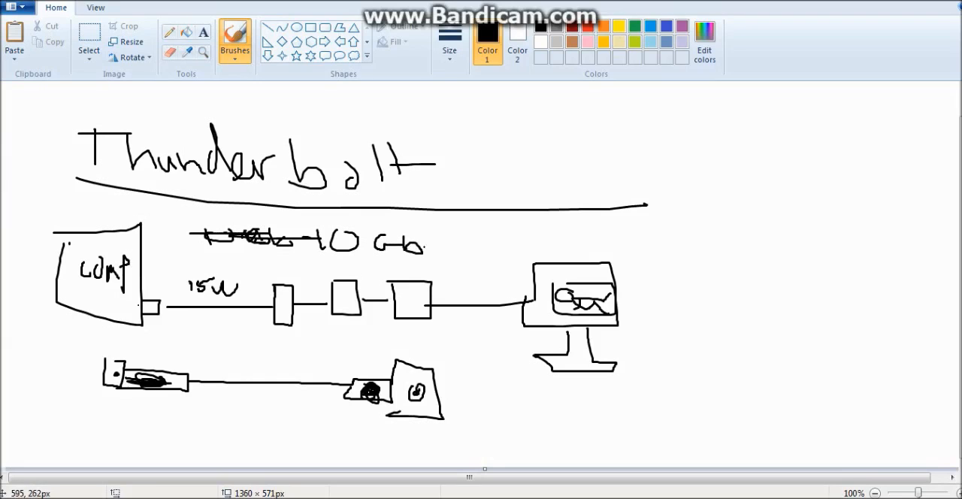
left_click_drag(424, 243, 466, 251)
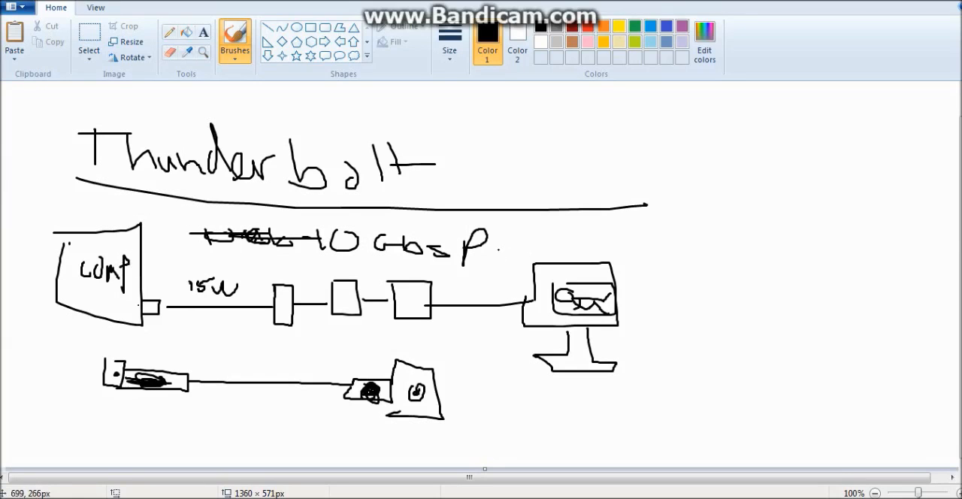
left_click_drag(493, 238, 514, 263)
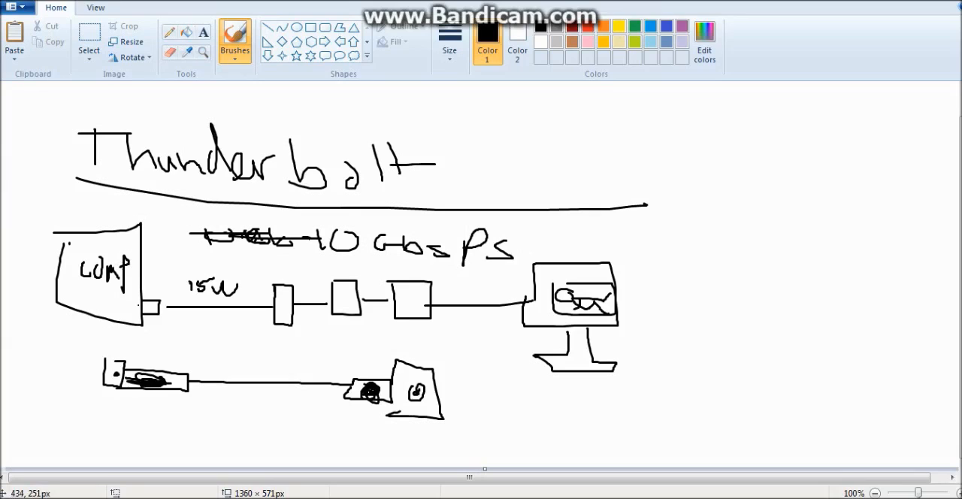
left_click_drag(330, 246, 503, 248)
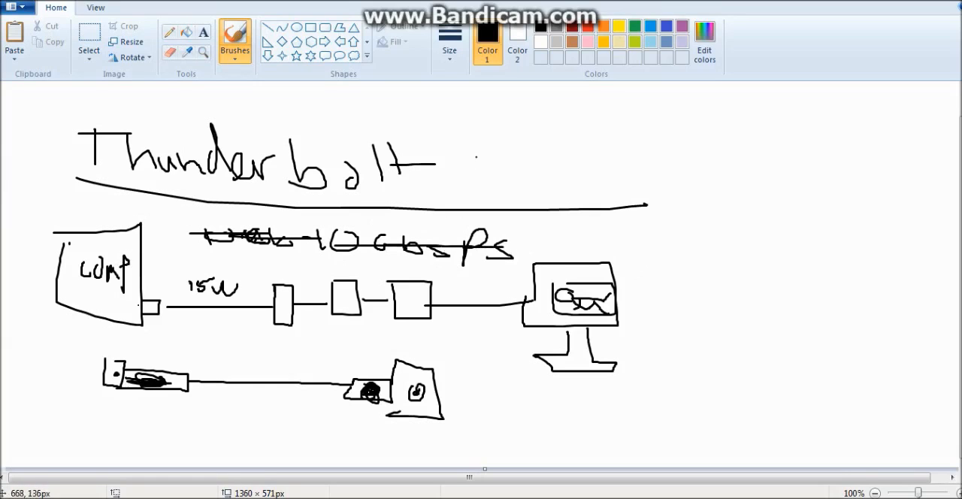
Write a large figure to the right of the Thunderbolt heading.
left_click_drag(451, 150, 533, 143)
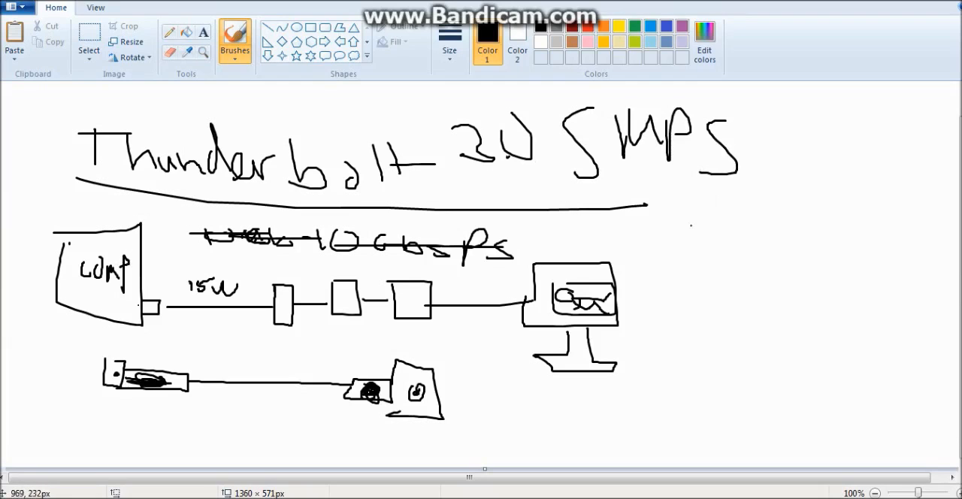
mouse_move(373, 344)
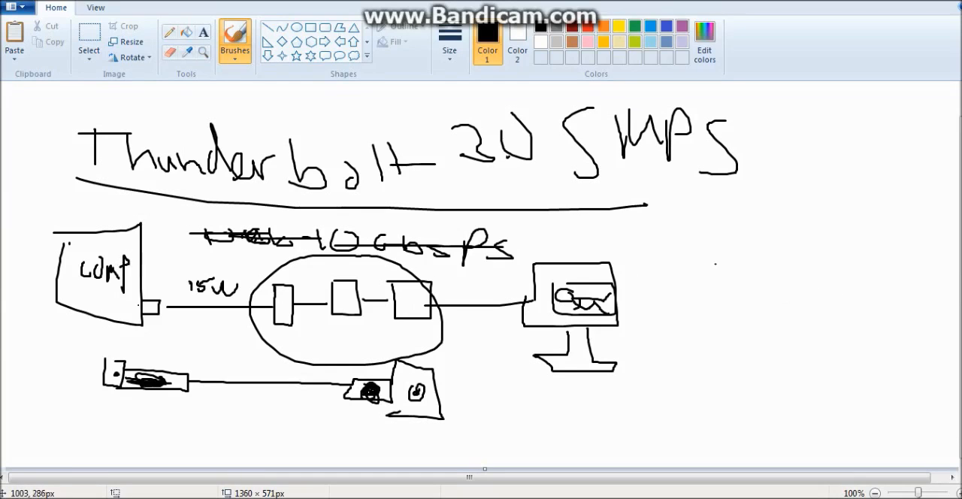
Write a LACIE label right of the monitor and a 15w box linked to another box below it.
left_click_drag(694, 233, 759, 271)
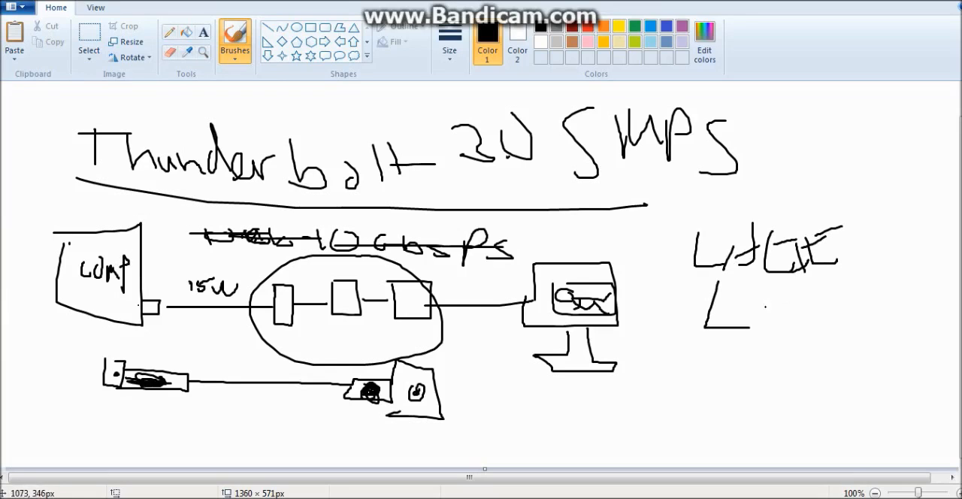
left_click_drag(758, 318, 778, 298)
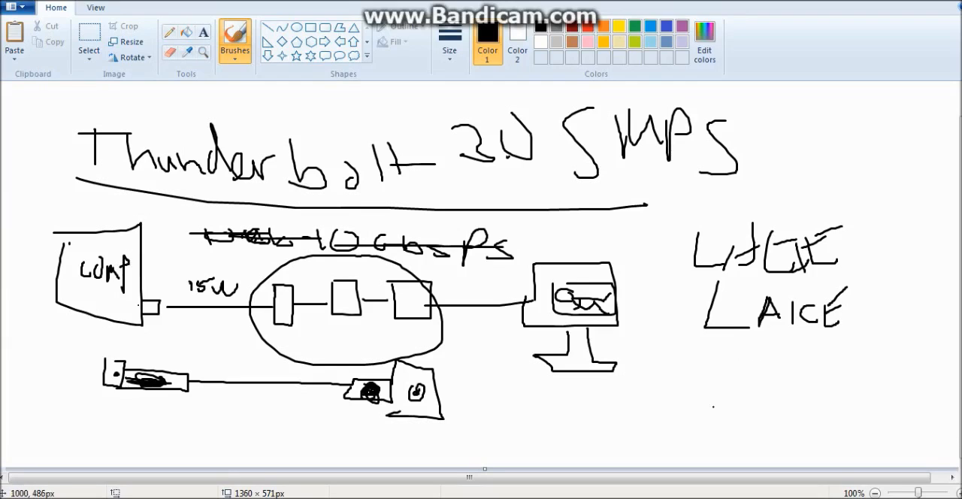
left_click_drag(706, 372, 784, 405)
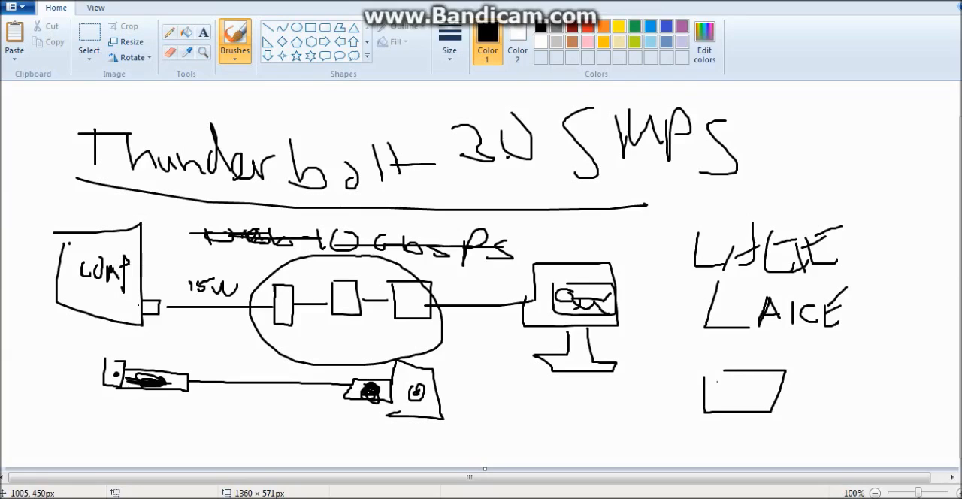
left_click_drag(714, 384, 740, 398)
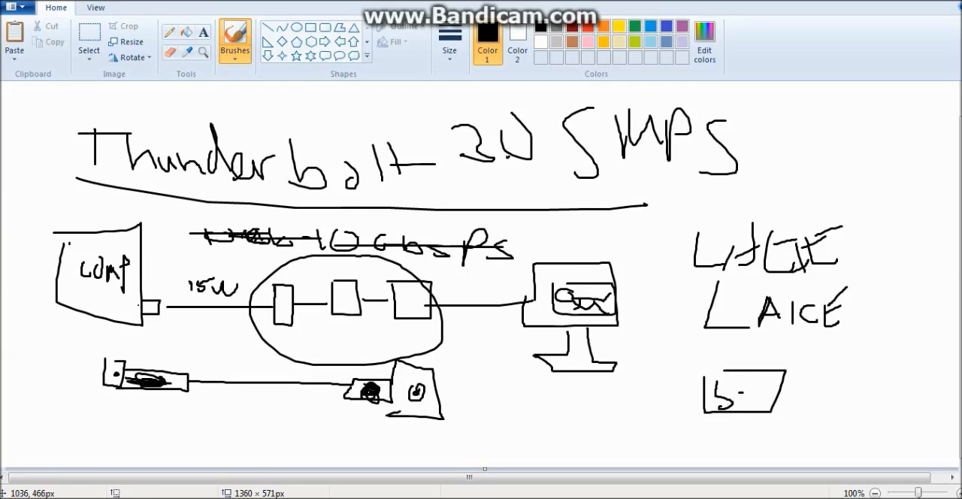
left_click_drag(763, 398, 853, 383)
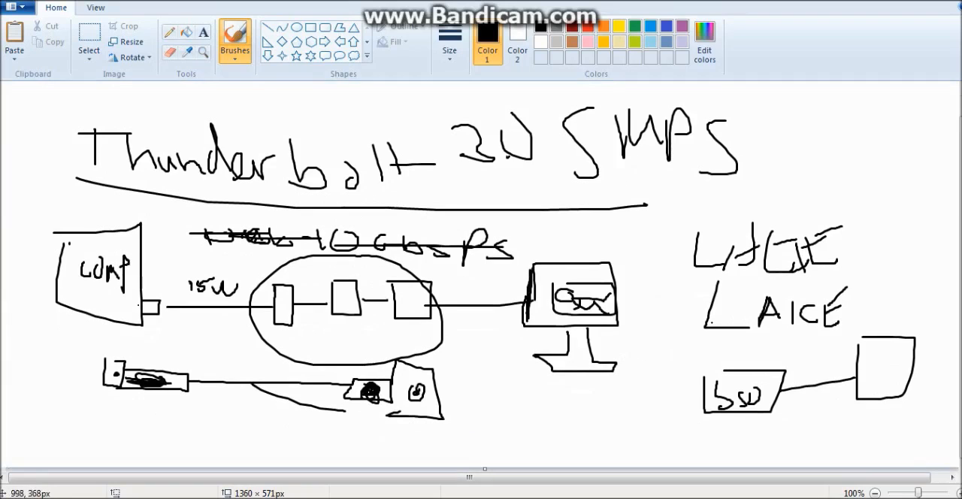
Zoom out via the View tab and paste the YouTube Thunderbolt video screenshot over the sketch.
left_click(97, 8)
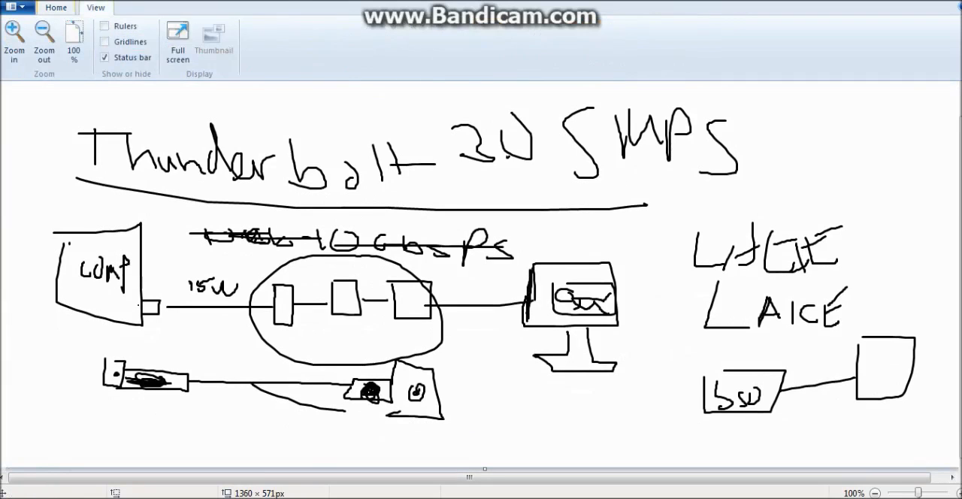
left_click(44, 42)
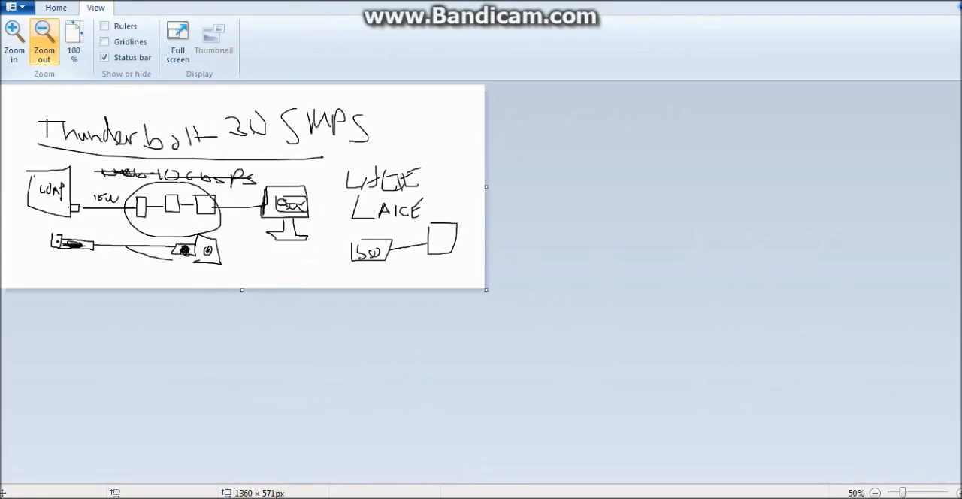
left_click(55, 6)
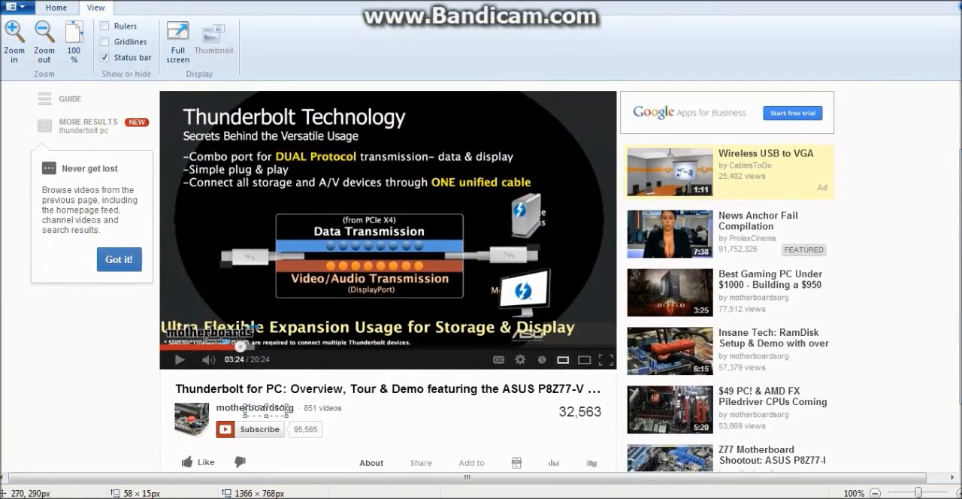
Scribble on the screenshot in the secondary colour, then start a new canvas without saving.
left_click(54, 8)
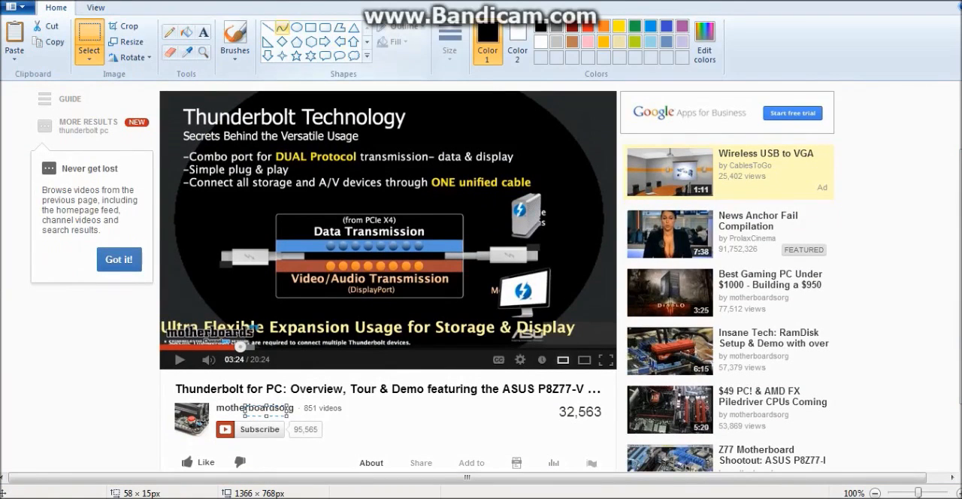
left_click(235, 36)
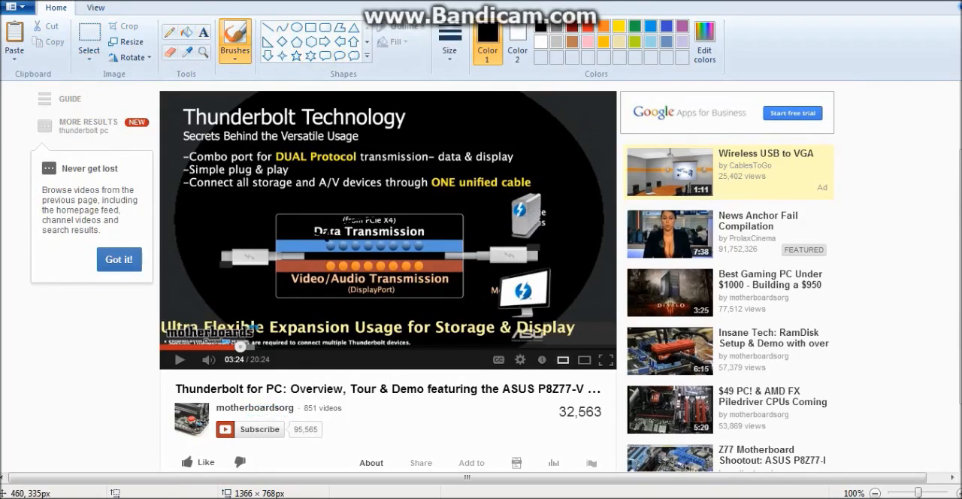
left_click(516, 38)
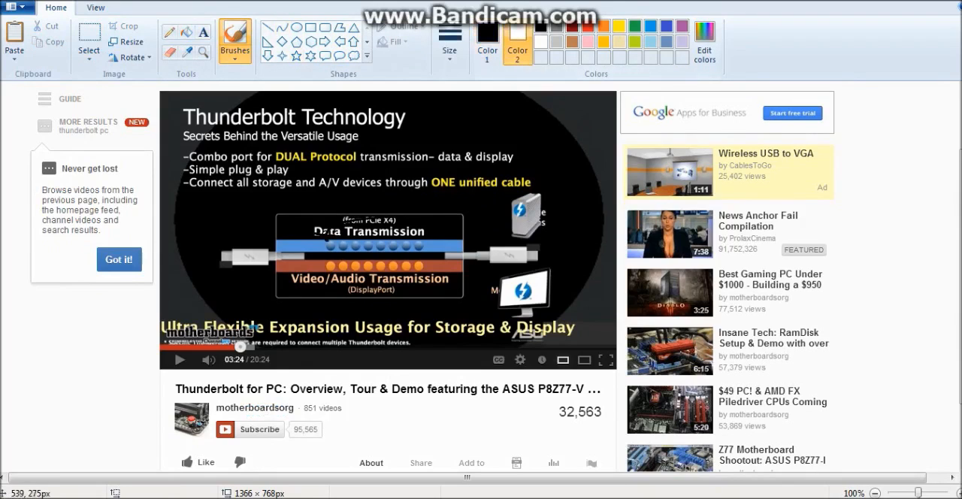
left_click_drag(338, 211, 391, 251)
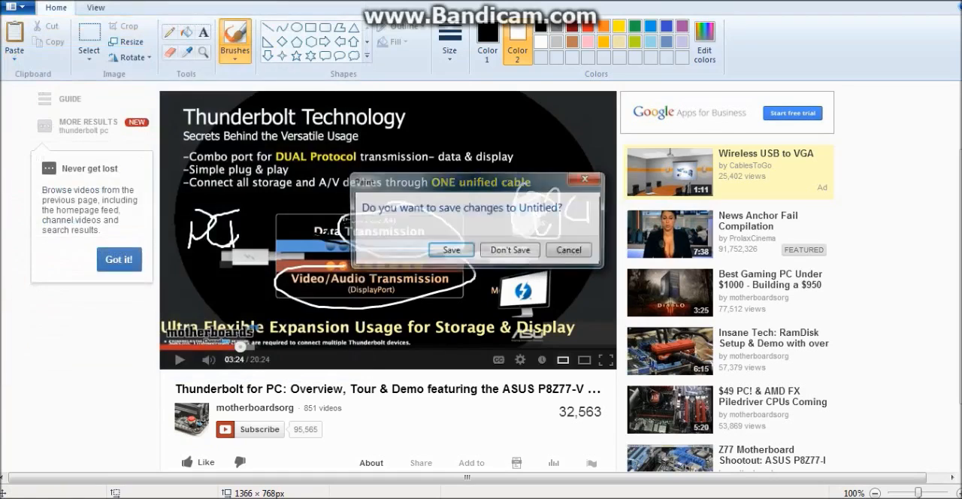
left_click(508, 249)
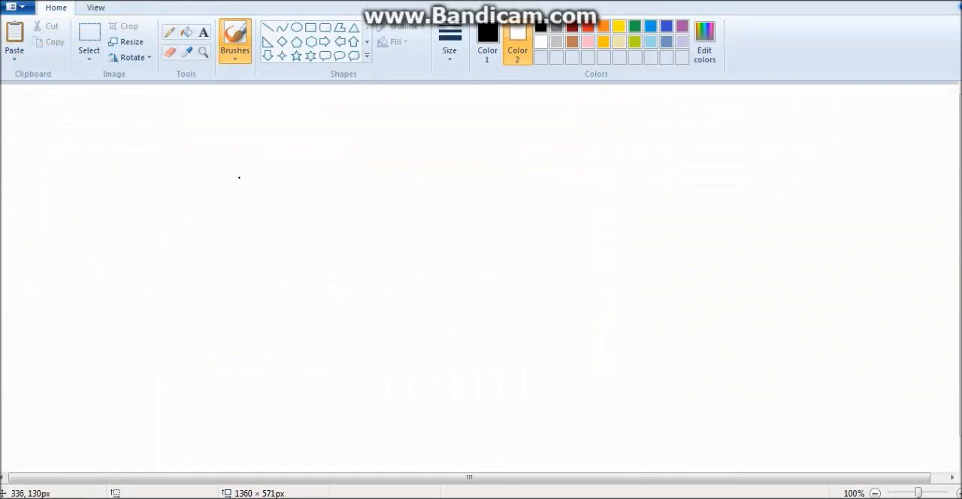
mouse_move(163, 177)
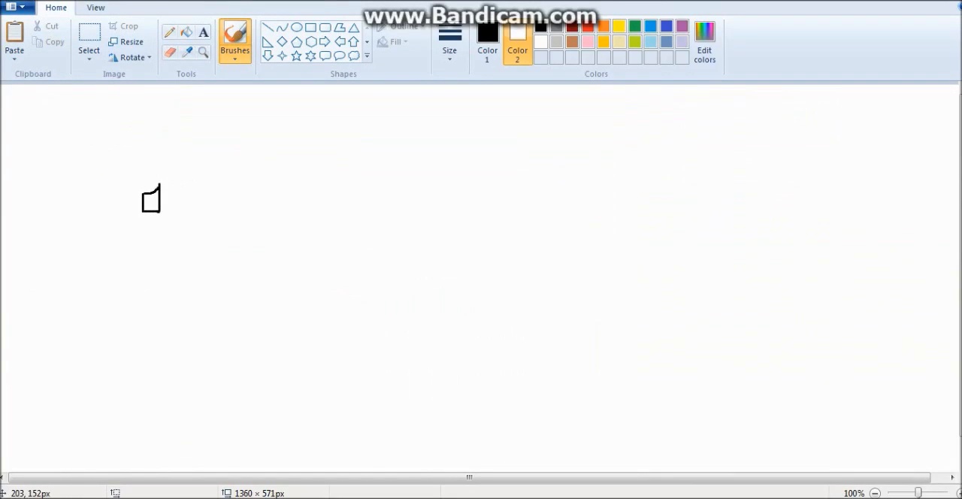
Draw four linked boxes looped by a curve, with a W written to the right.
left_click_drag(153, 203, 187, 201)
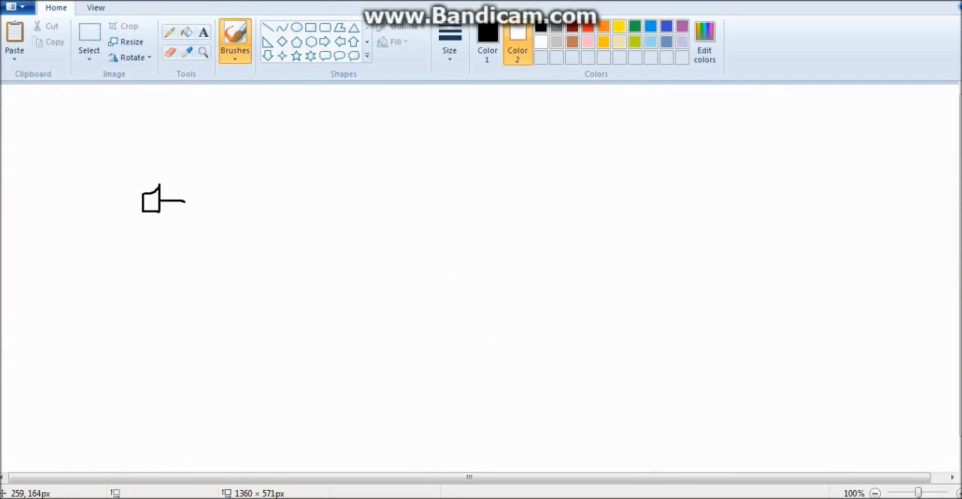
left_click_drag(179, 193, 213, 210)
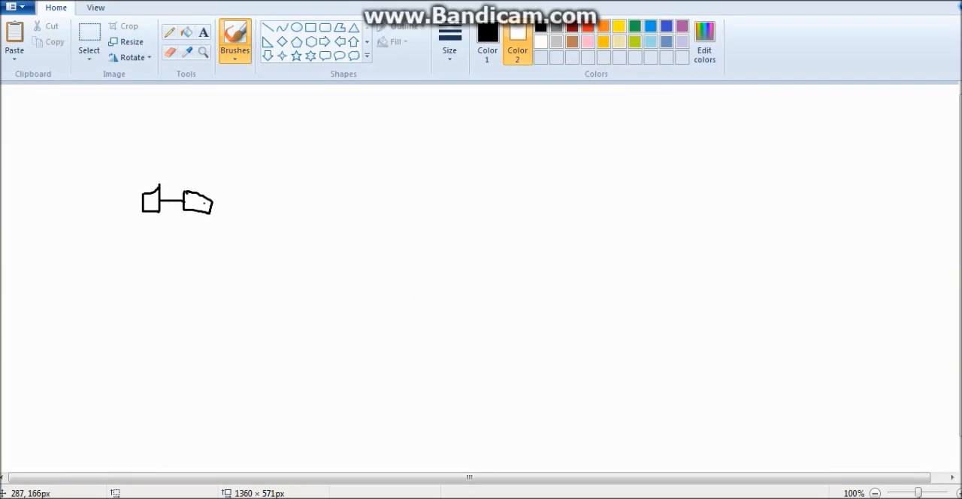
left_click_drag(218, 203, 293, 205)
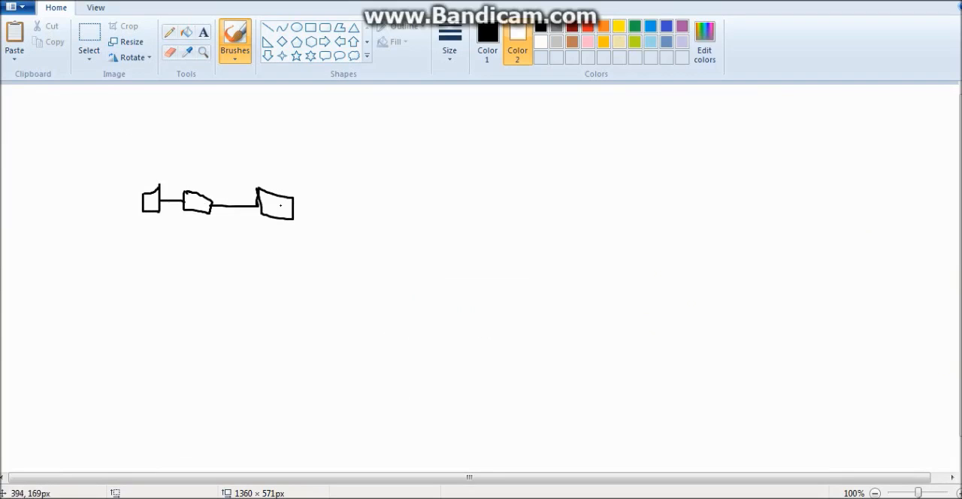
left_click_drag(298, 216, 369, 186)
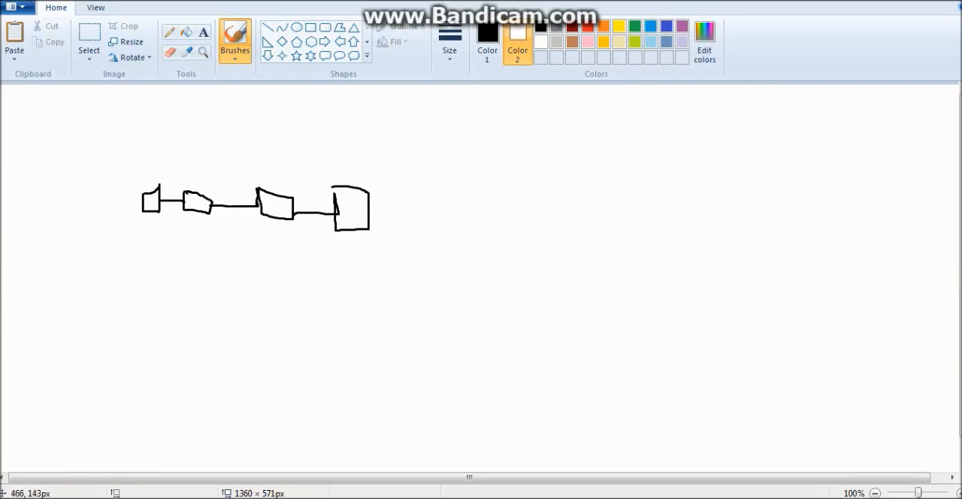
left_click_drag(368, 218, 469, 241)
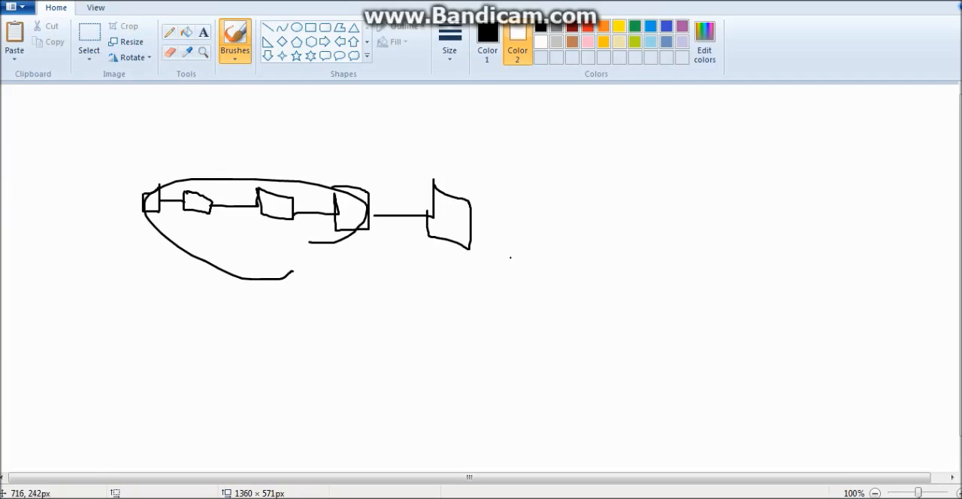
mouse_move(306, 126)
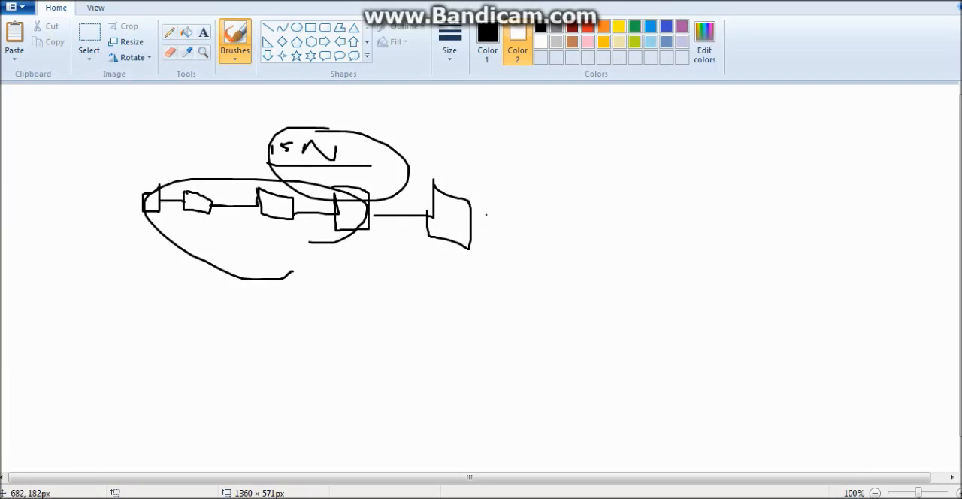
mouse_move(496, 220)
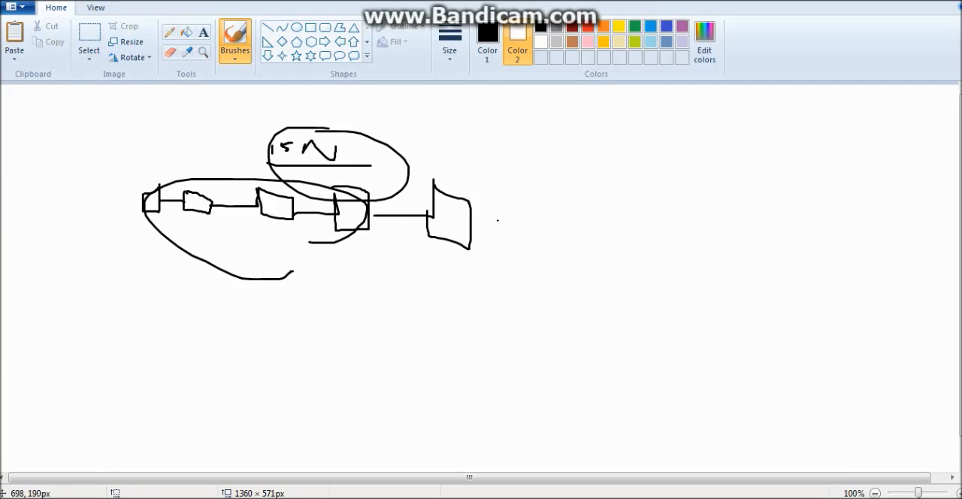
mouse_move(592, 228)
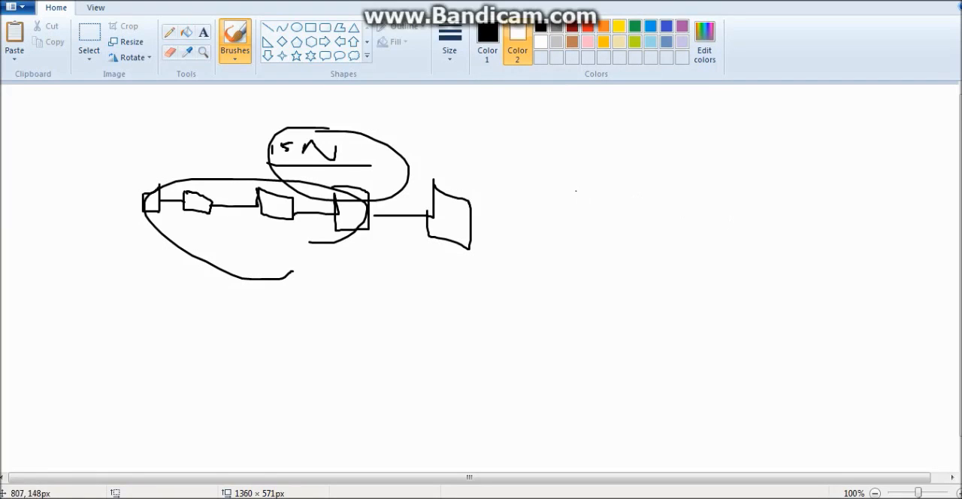
left_click_drag(574, 188, 619, 218)
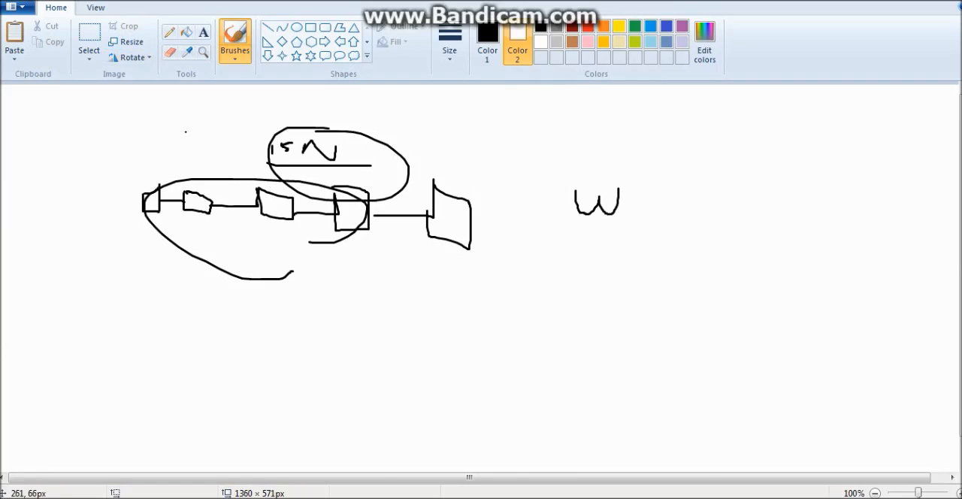
Paste the YouTube Thunderbolt video screenshot back onto the canvas.
left_click(210, 93)
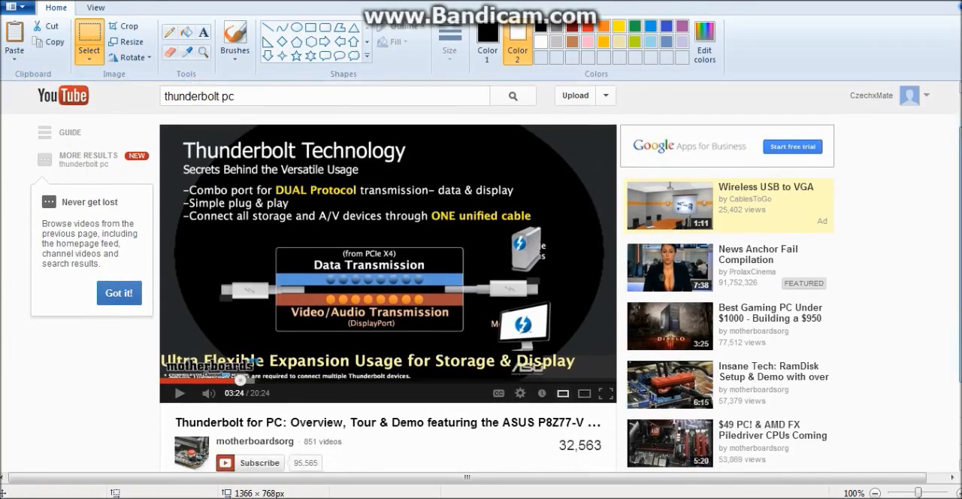
scroll("down", 3)
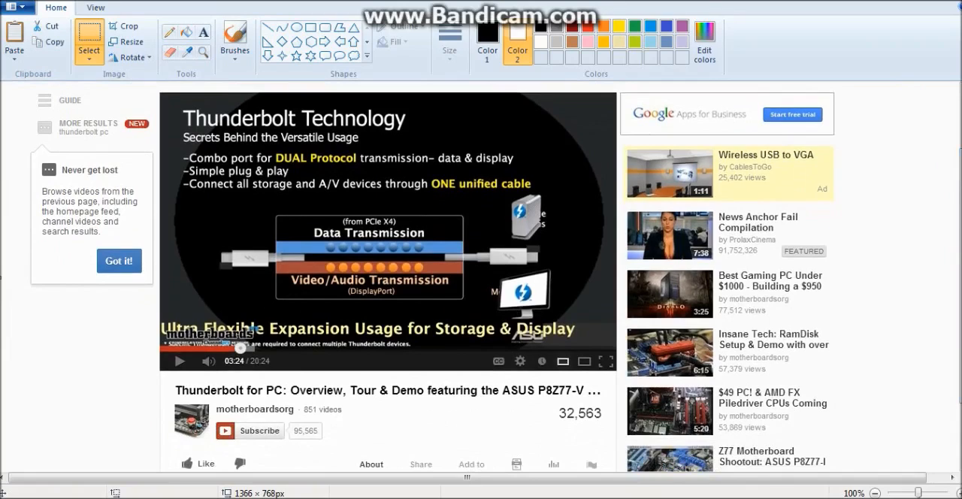